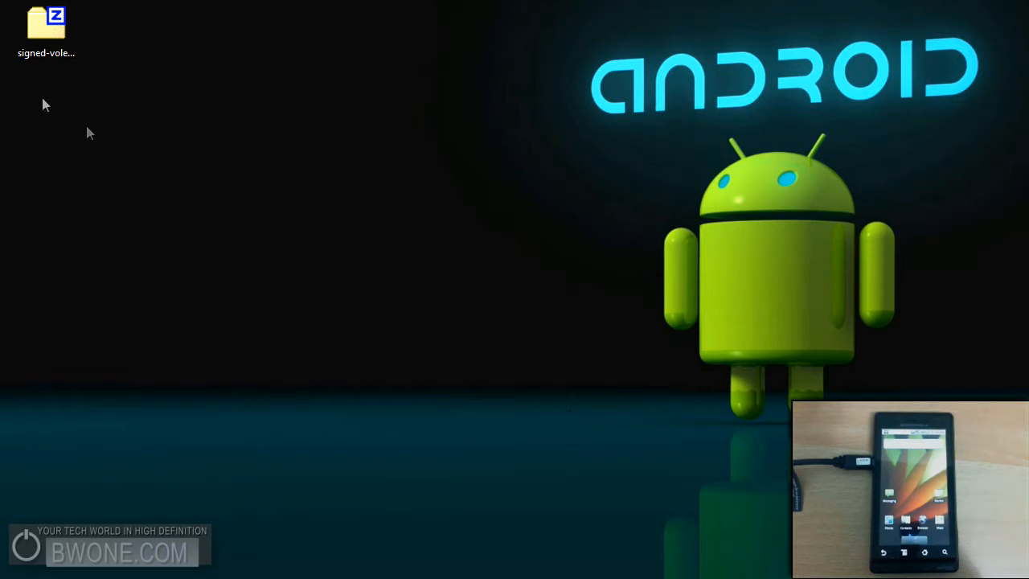
Step: Rename the downloaded signed zip on the desktop to update.zip
{"action": "left_click", "coordinate": [45, 29]}
{"action": "type", "text": "update.zip"}
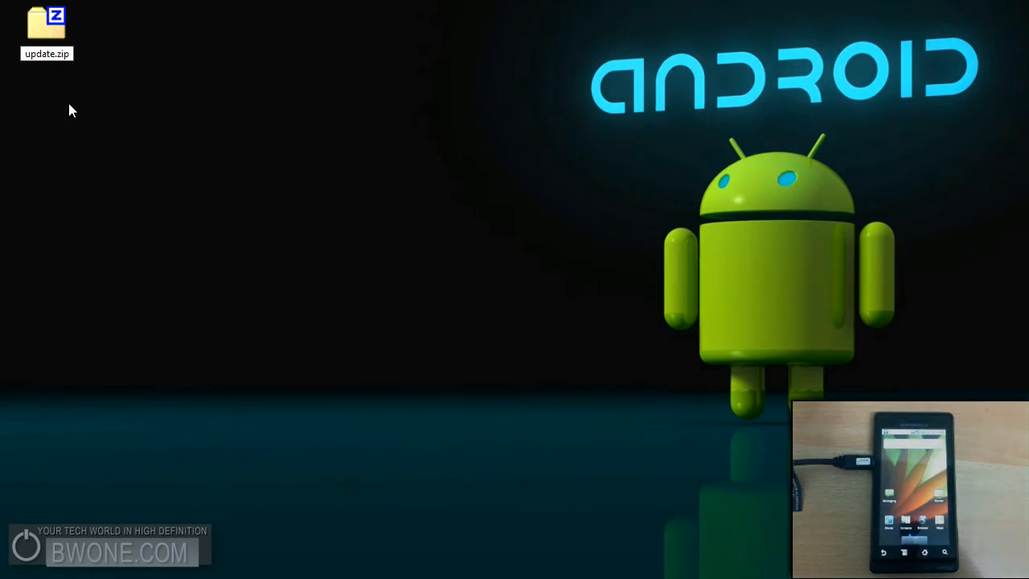
Step: Copy update.zip into the root of the phone's Removable Disk (F:)
{"action": "left_click", "coordinate": [45, 29]}
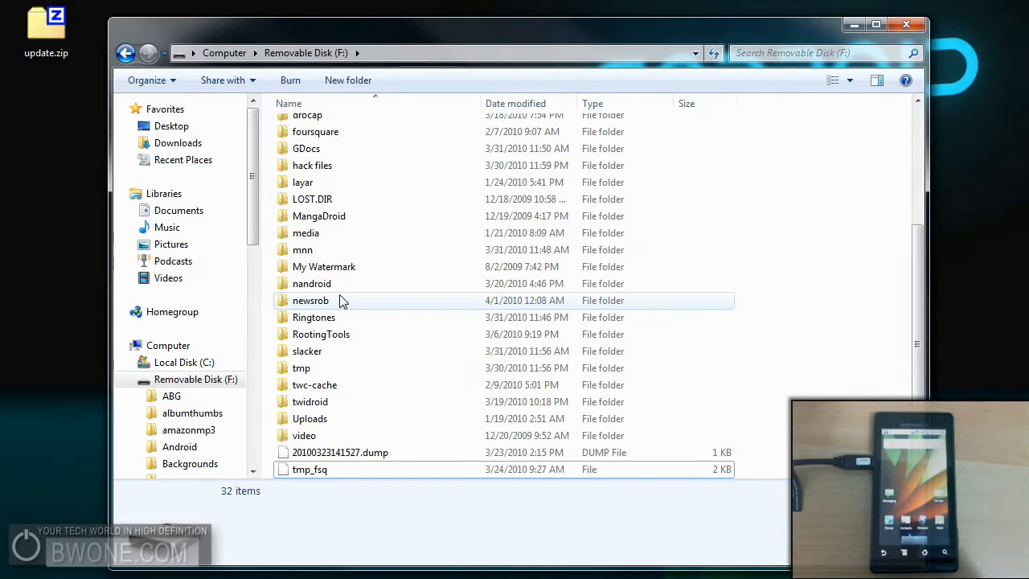
{"action": "left_click_drag", "start_coordinate": [45, 33], "coordinate": [498, 490]}
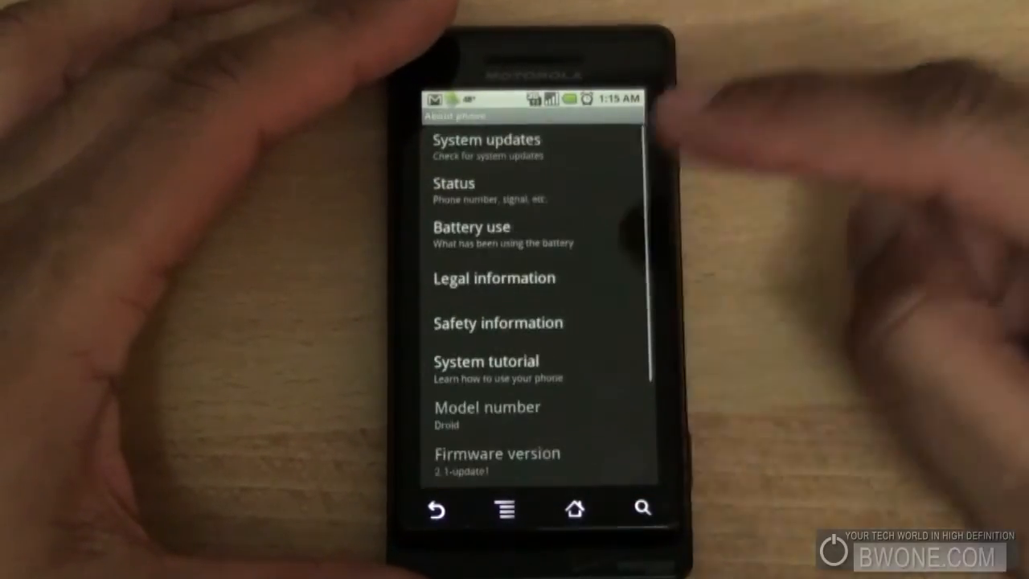
Step: Scroll About phone to reveal firmware 2.1-update1, baseband C_01.3E.03P and build ESE81
{"action": "scroll", "scroll_direction": "down", "scroll_amount": 3}
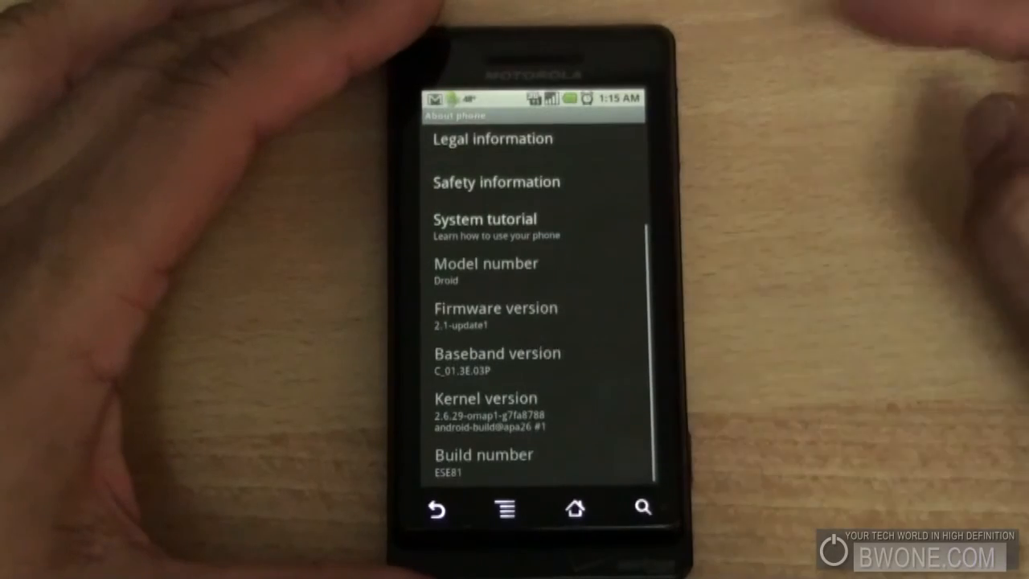